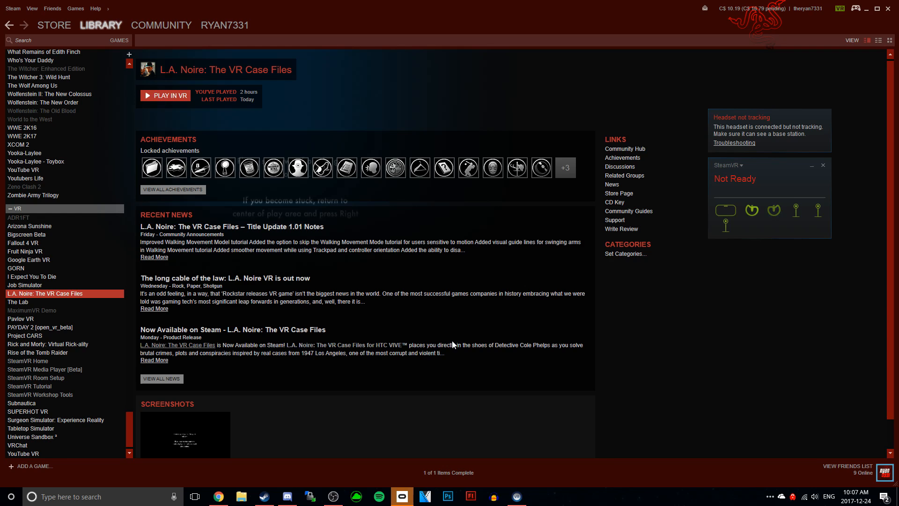
mouse_move(518, 441)
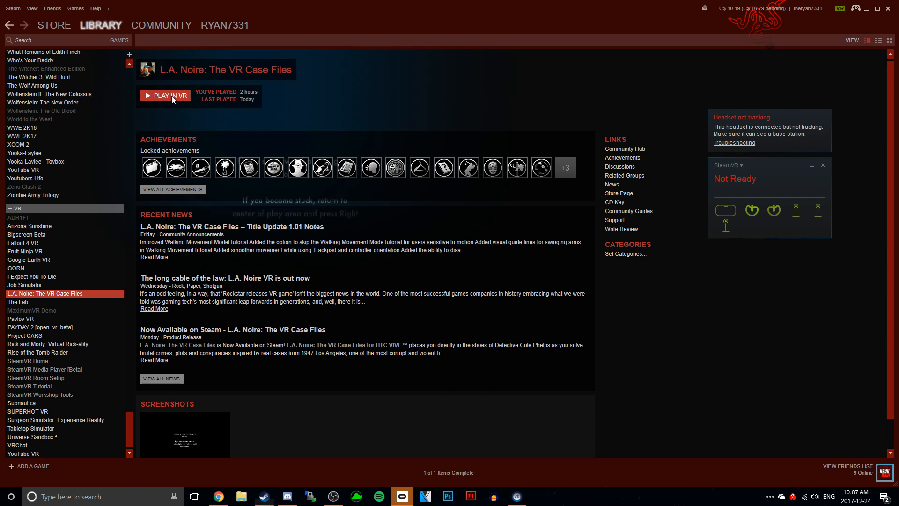
- Launch L.A. Noire: The VR Case Files in VR from its library page
click(165, 95)
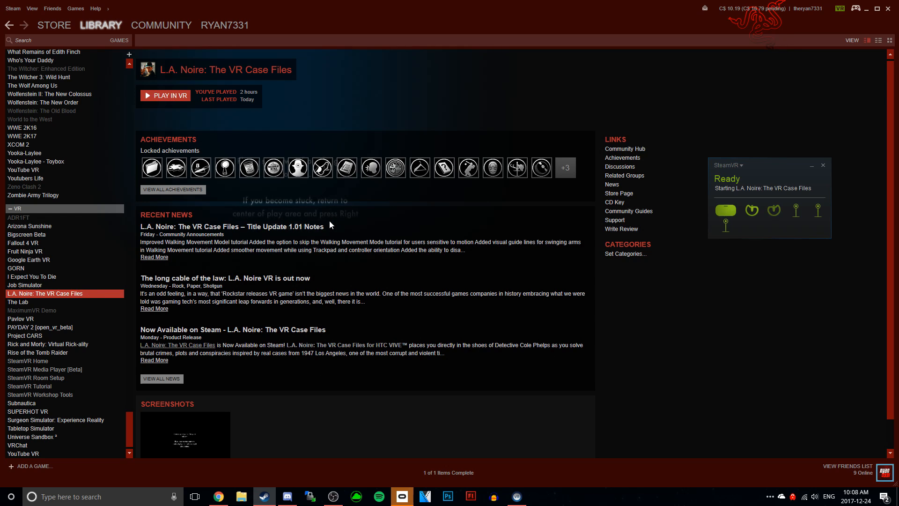
mouse_move(328, 238)
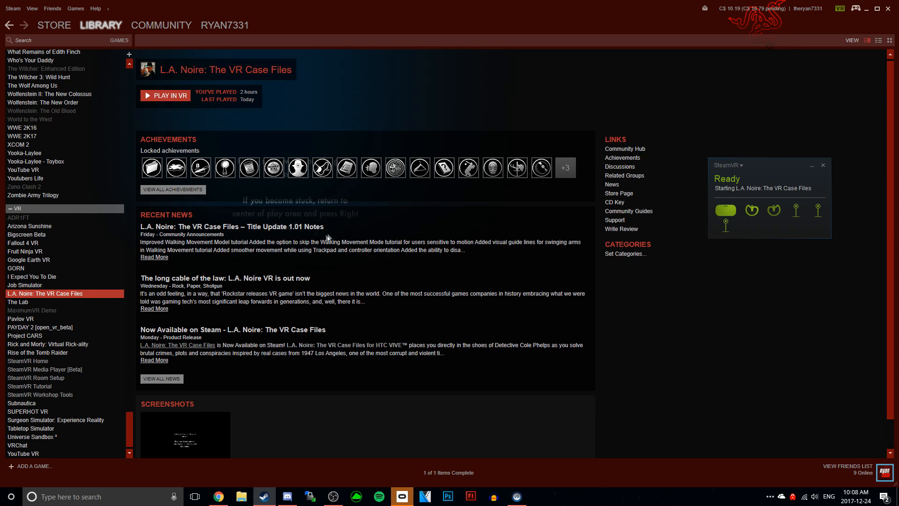
- Browse the game's local install files via Properties, then relaunch it in VR
right_click(45, 293)
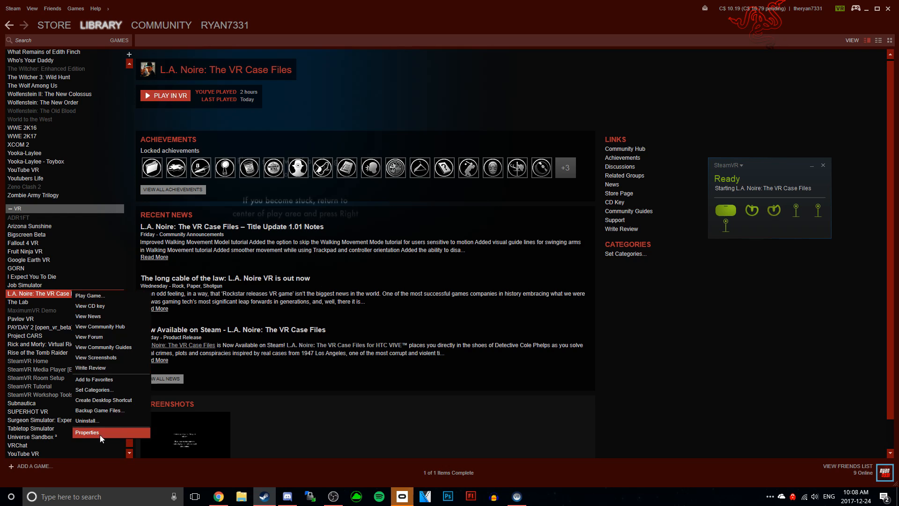
click(88, 431)
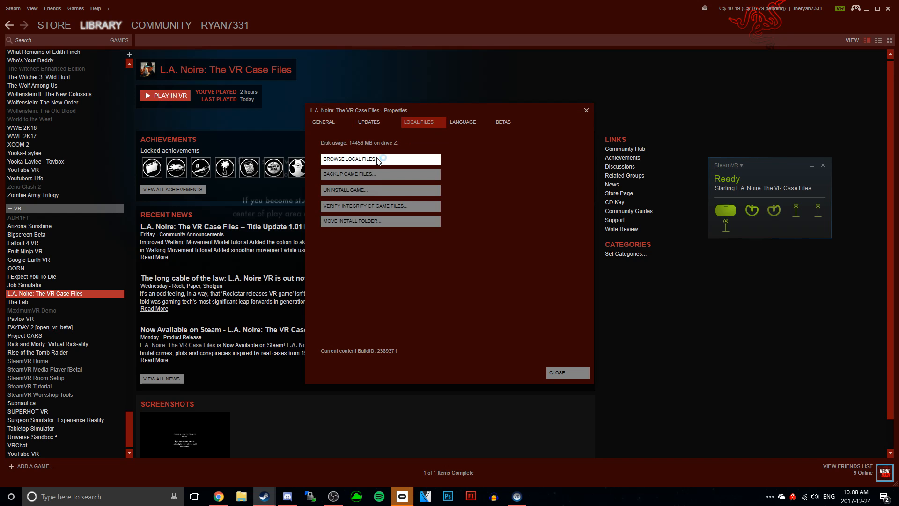
click(350, 159)
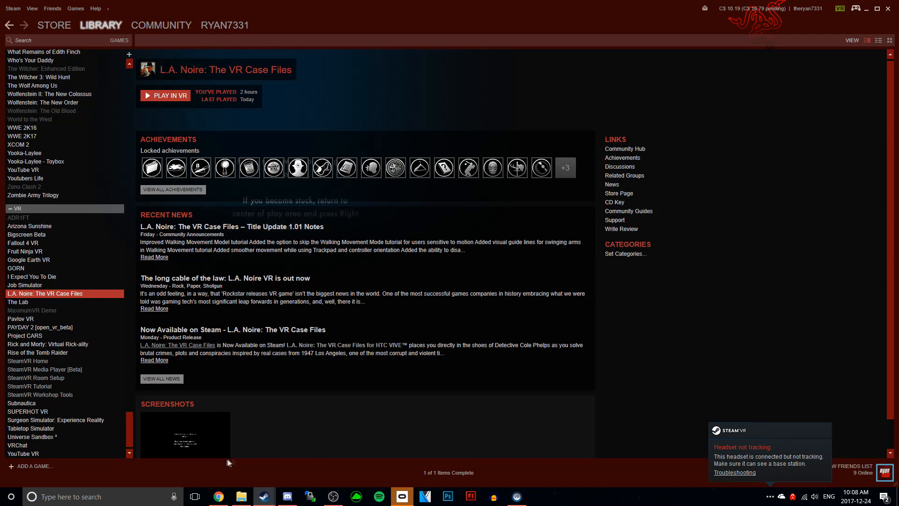
mouse_move(576, 378)
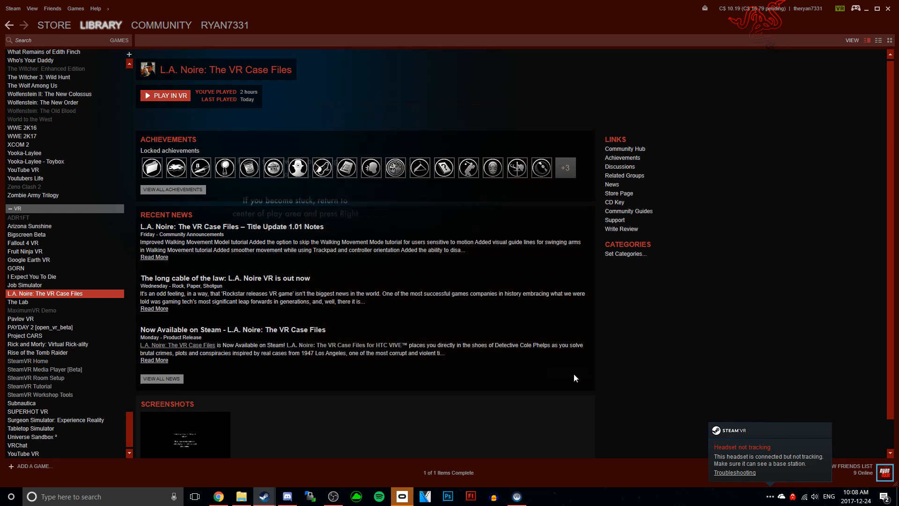
click(164, 96)
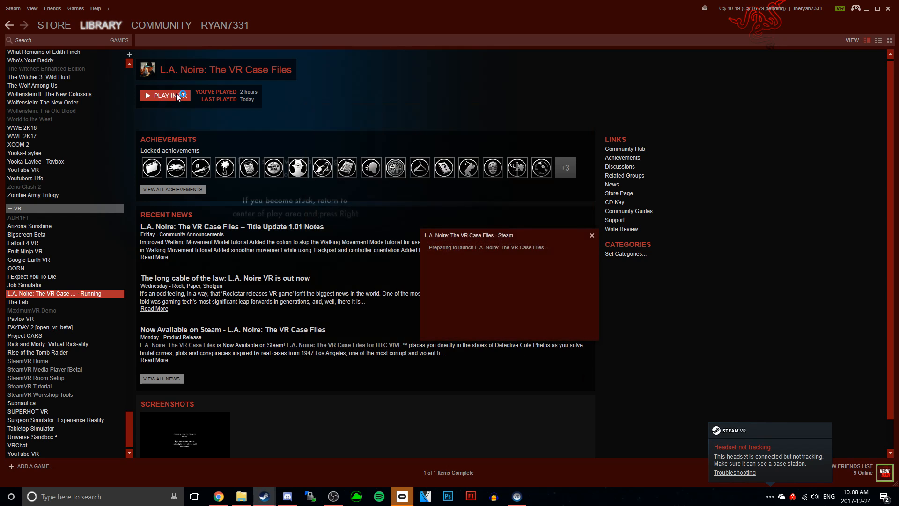